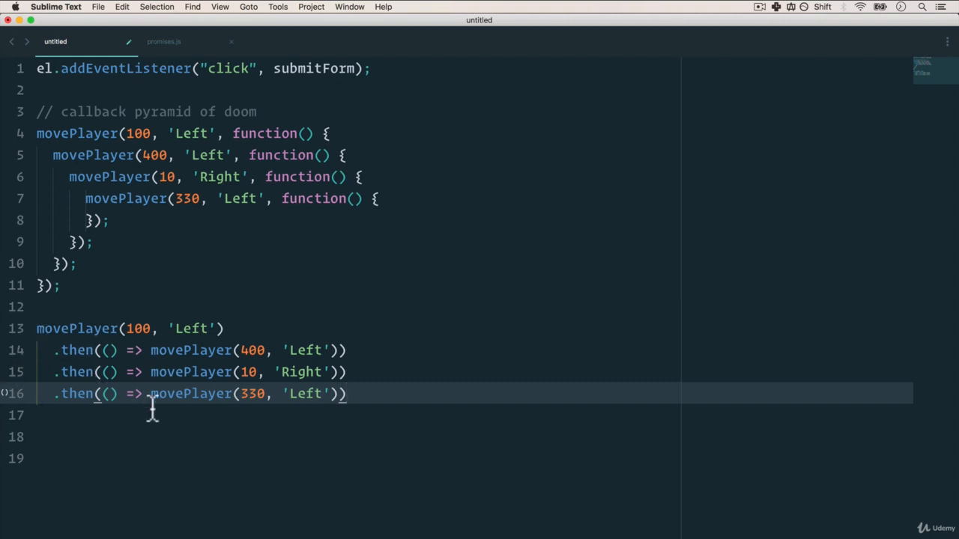
Select all the existing code in the untitled file to replace the nested movePlayer callbacks.
key("cmd+a")
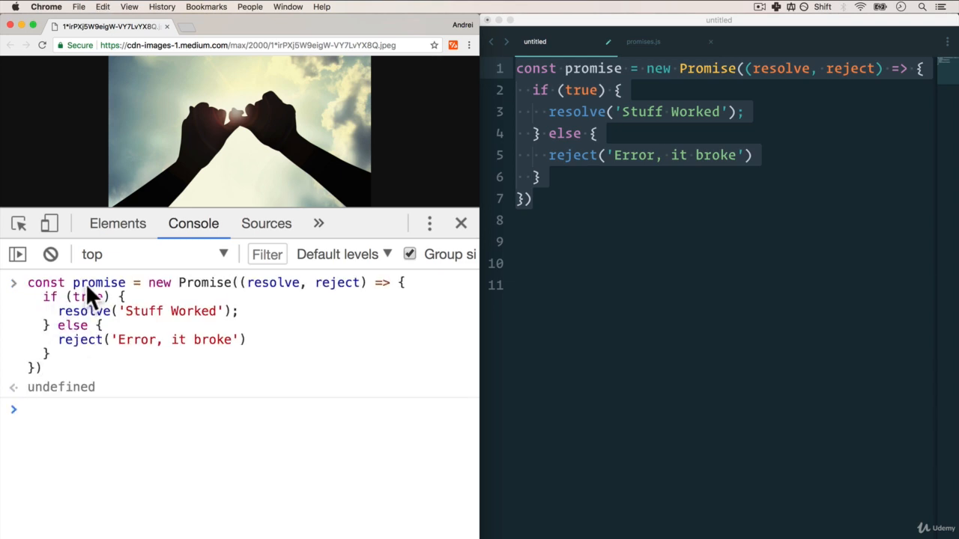
Write promise.then(result => console.log(result)); beneath the promise definition.
type("promise")
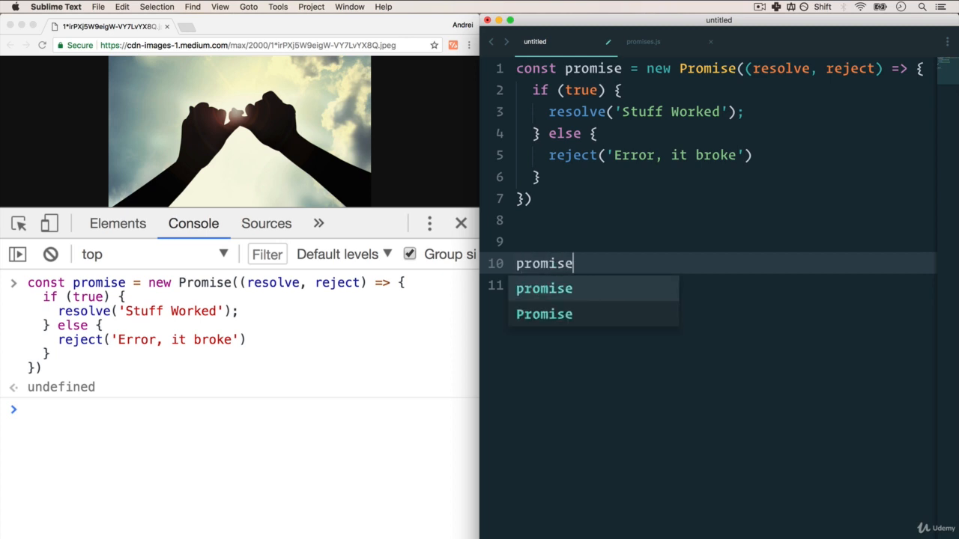
type(".then(result => console.log(result));")
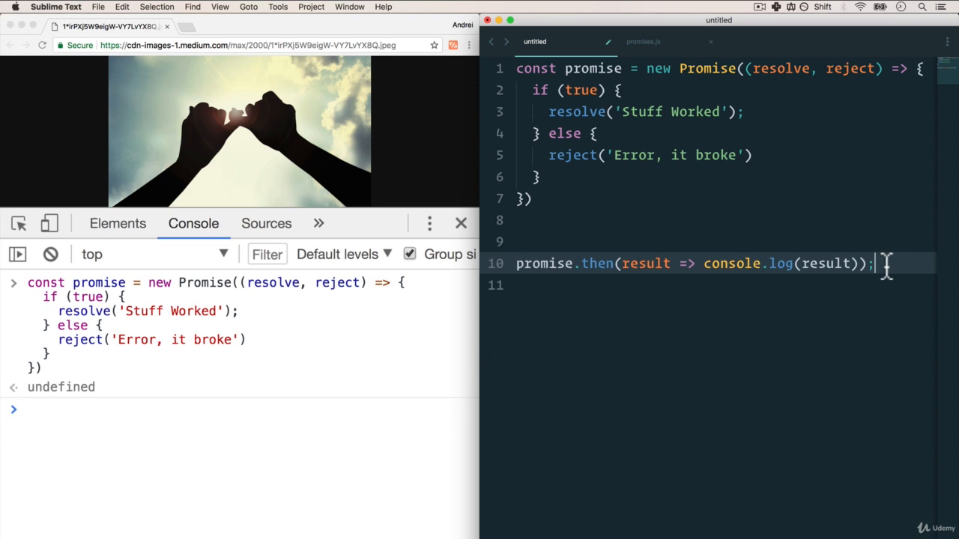
Run promise.then(result => console.log(result)); in the console to print 'Stuff Worked'.
key("Enter")
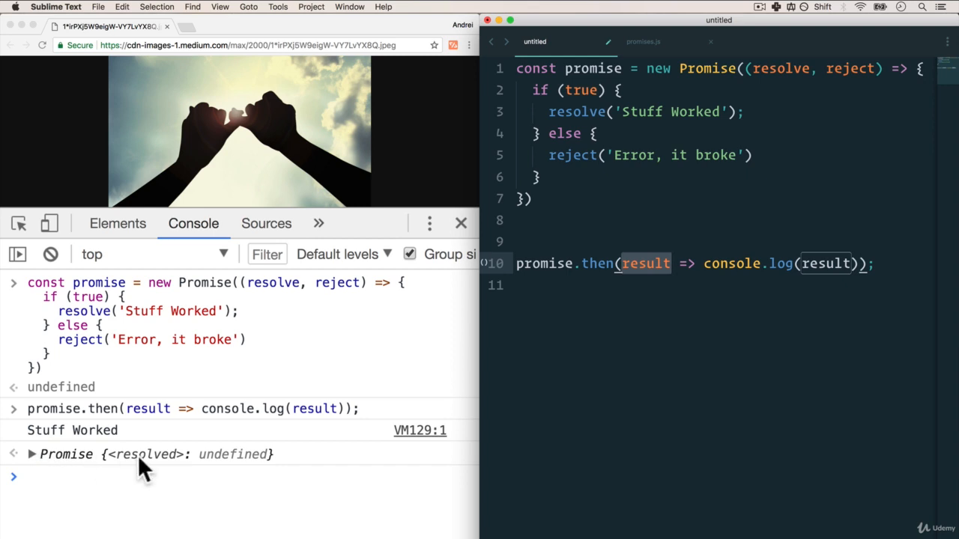
mouse_move(124, 472)
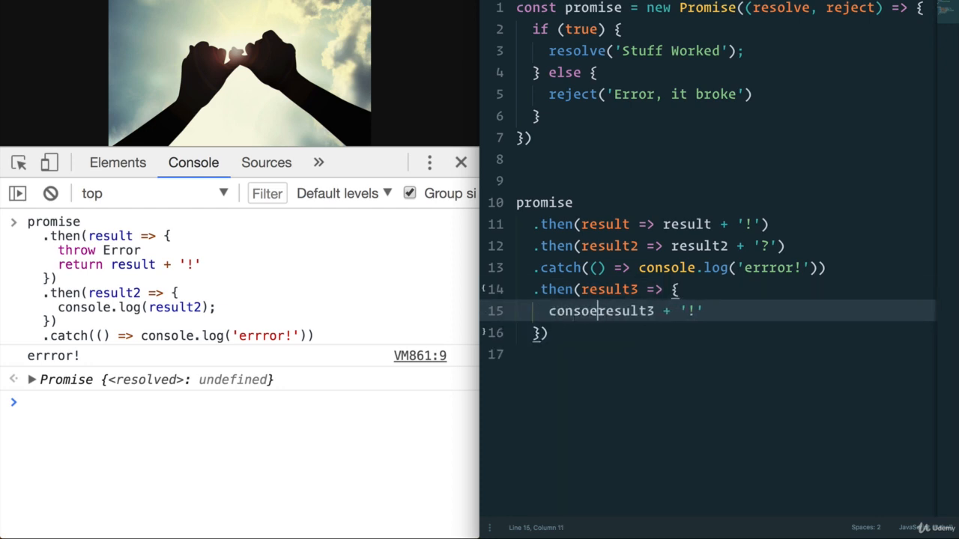
Add a new line after .catch for the .then logging result3 + '!'.
key("Enter")
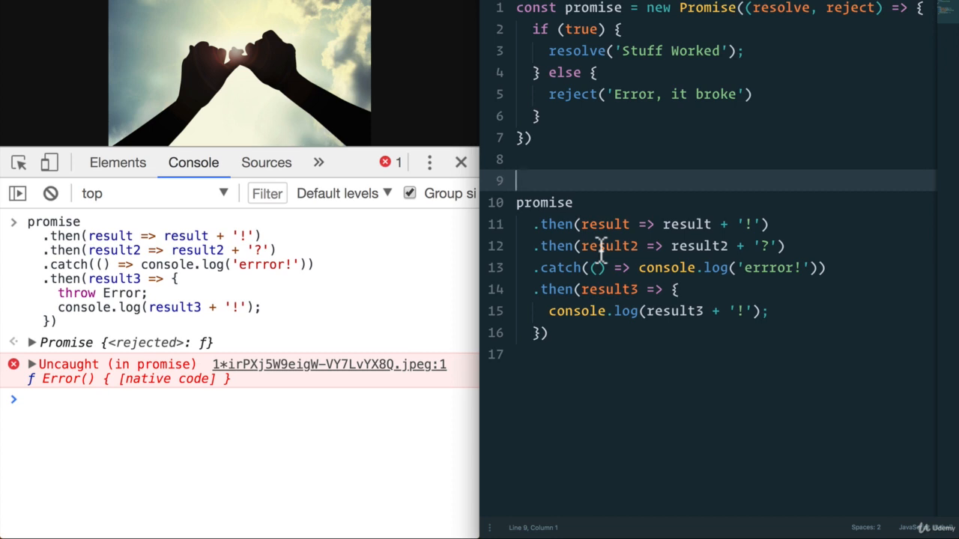
Type const promise2 = new Promise on line 9, then add 'set' text.
type("const promise2 = new Promise((resolve, reject) => {")
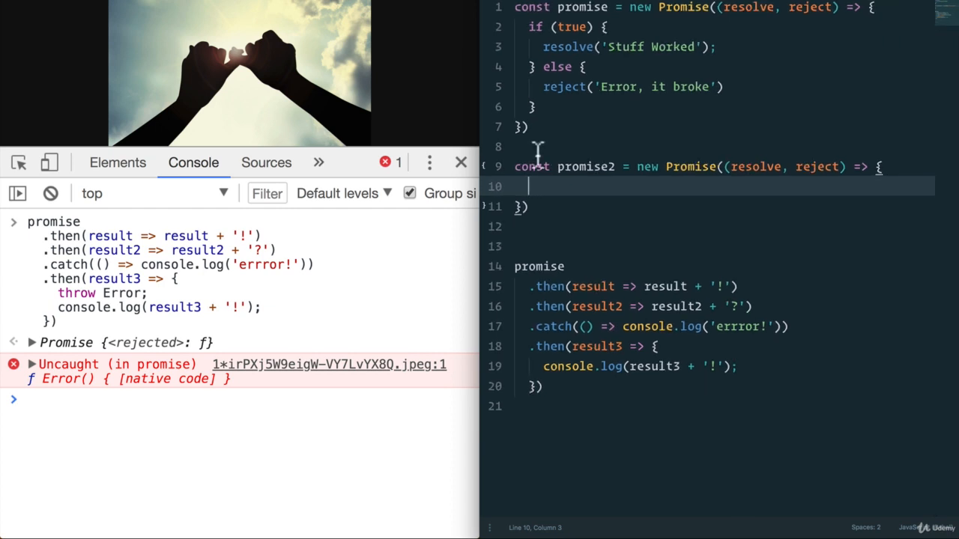
type("set")
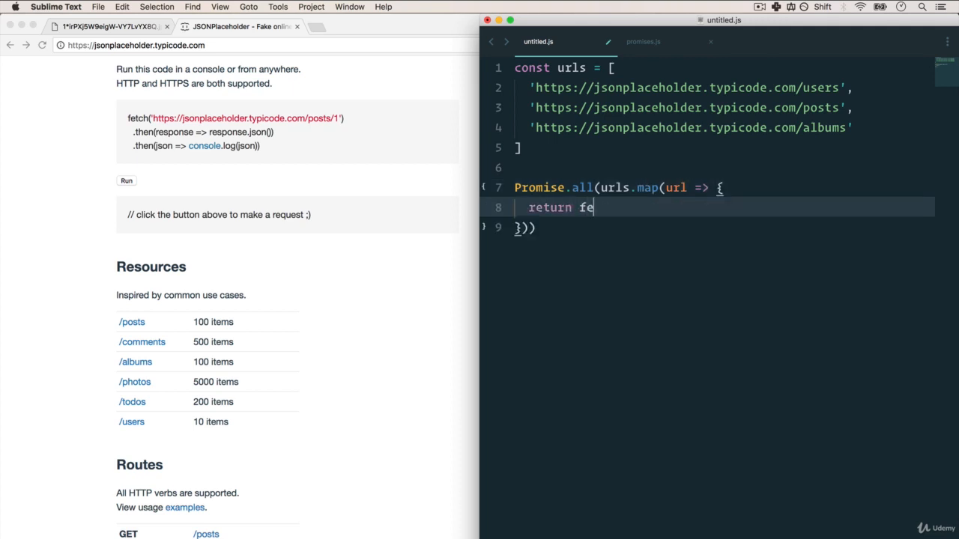
Complete fetch(url).then(() => ...) inside the Promise.all URL mapping.
type("tch(url).then")
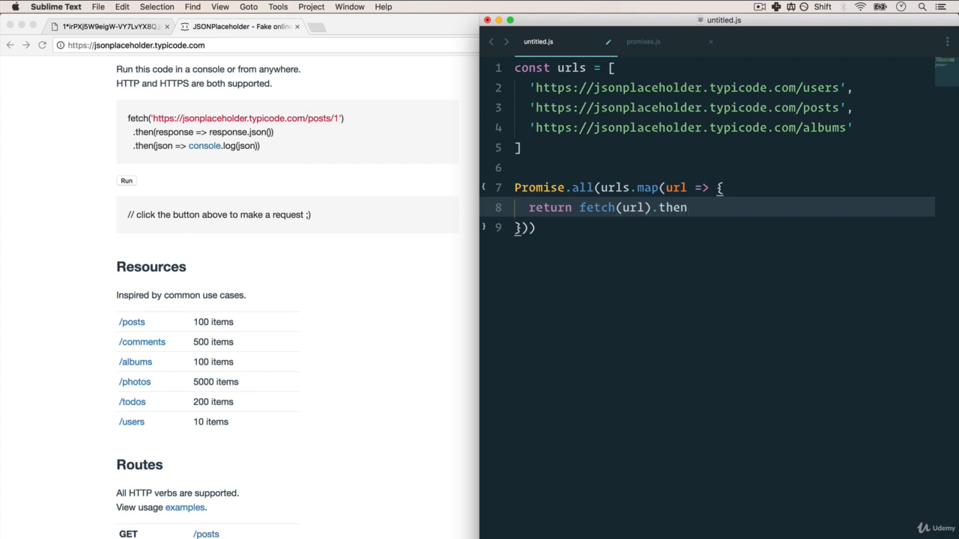
type("())")
left_click(526, 227)
type(".then(results")
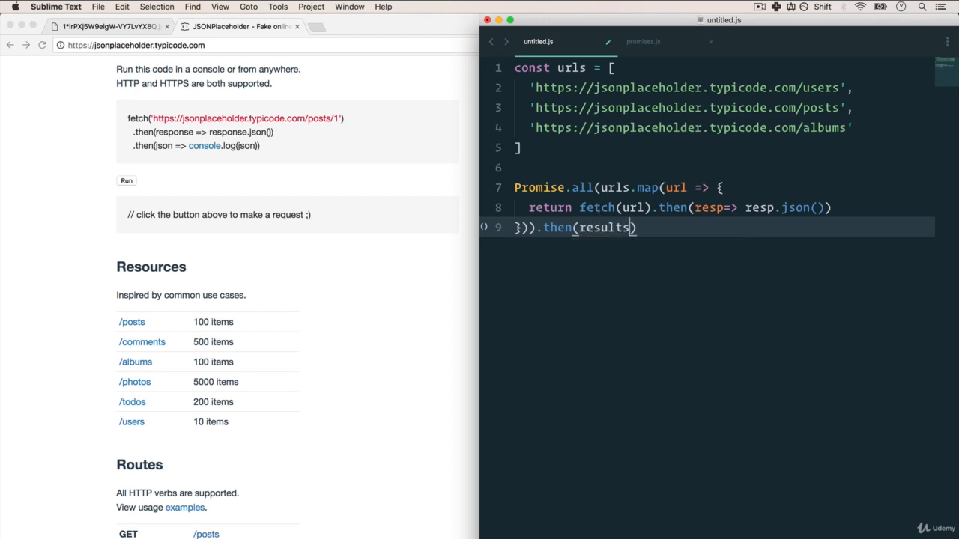
type("=> {")
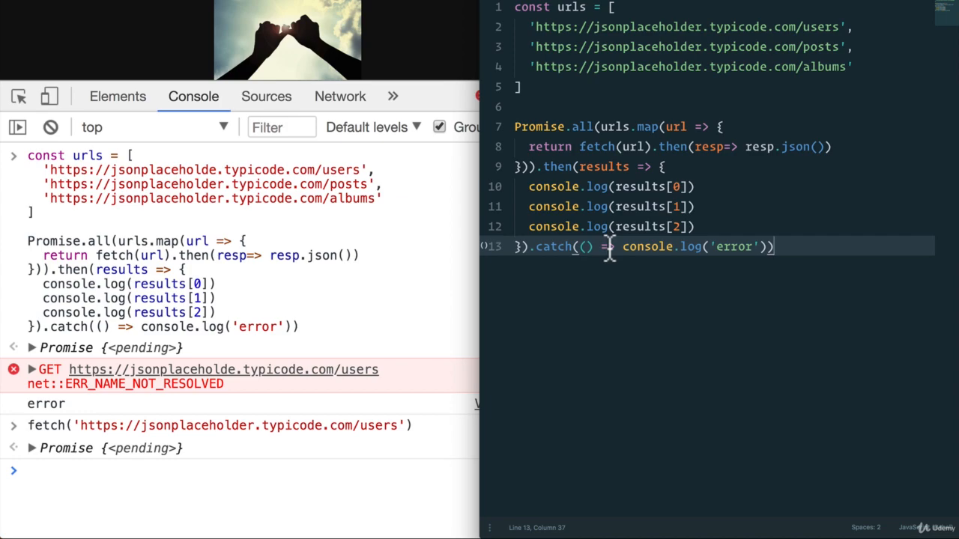
mouse_move(676, 211)
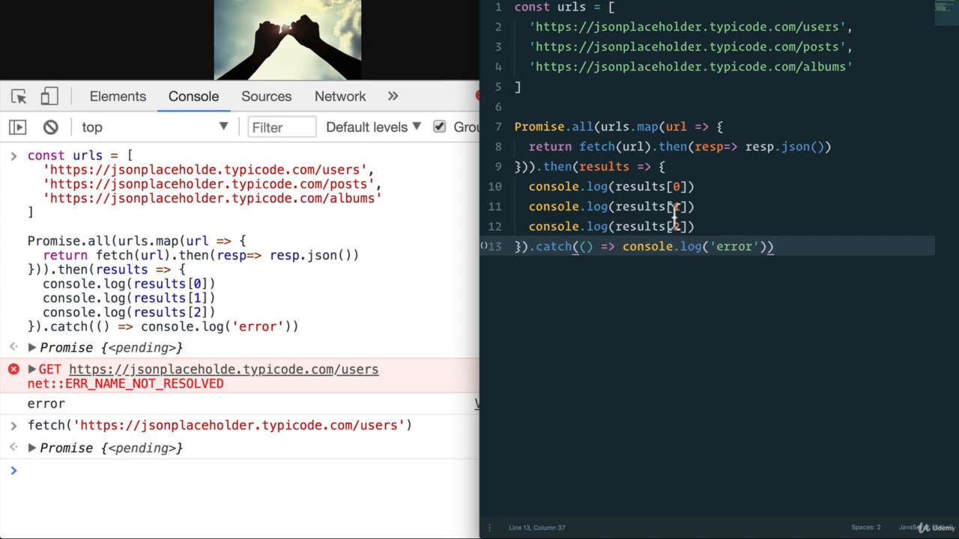